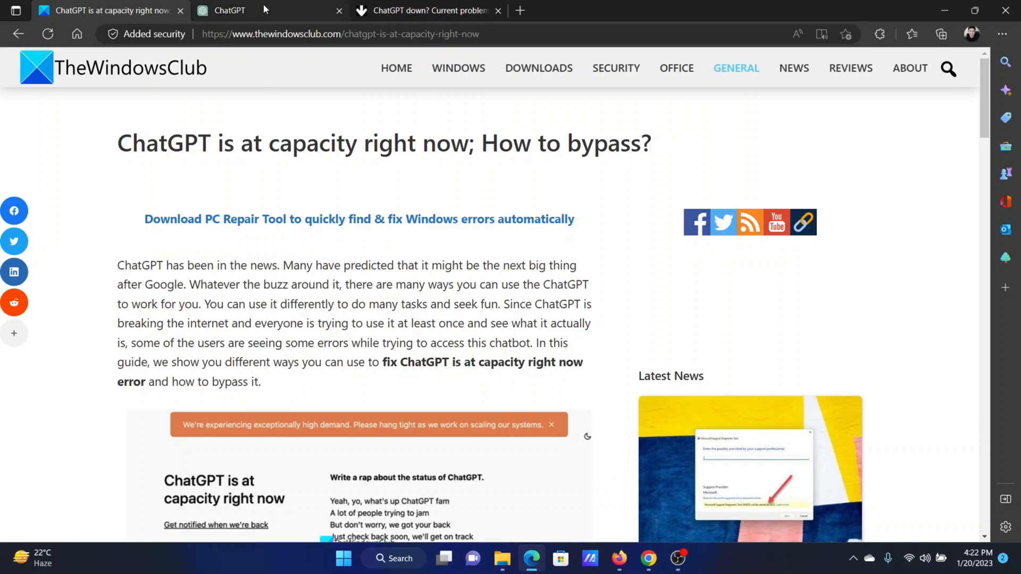
- Glance at ChatGPT's at-capacity page, then scroll the article to the seven-workaround list
left_click(228, 10)
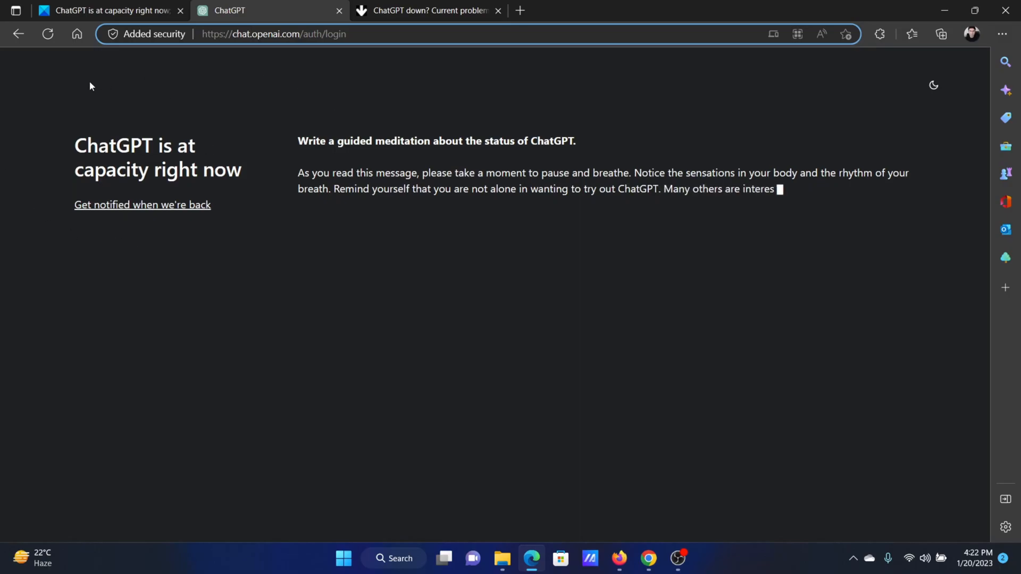
left_click(107, 9)
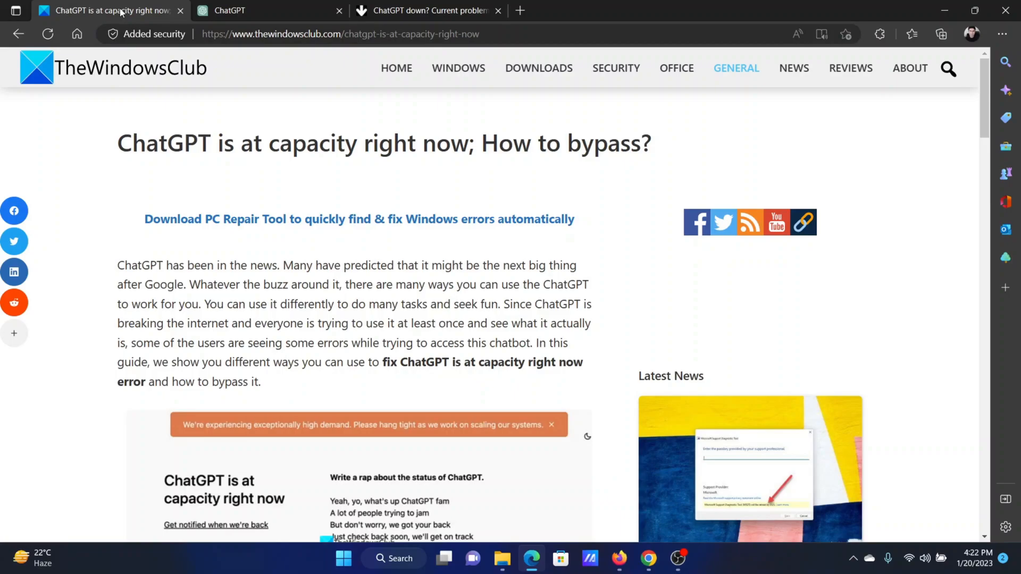
scroll("down", 3)
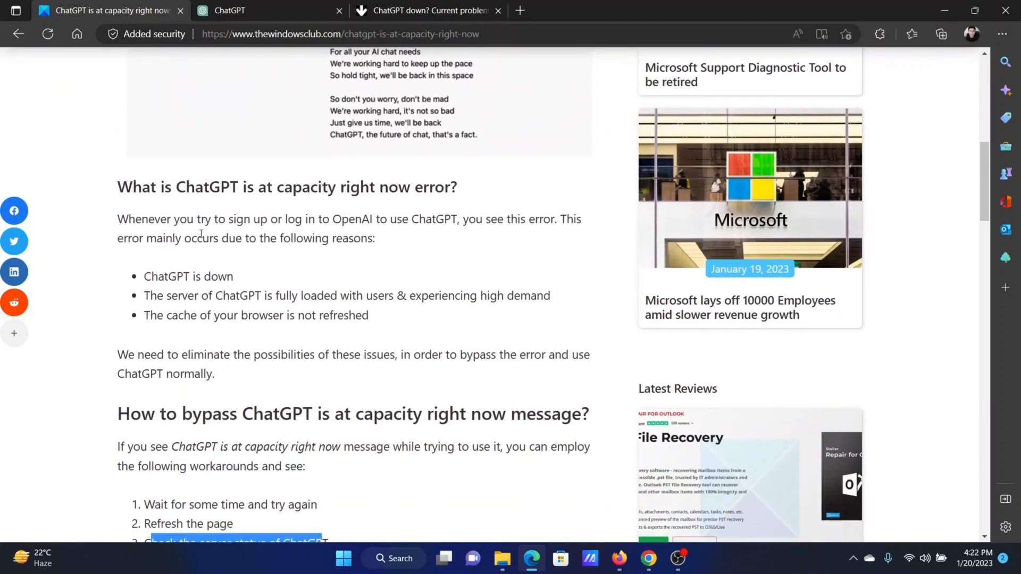
scroll("down", 3)
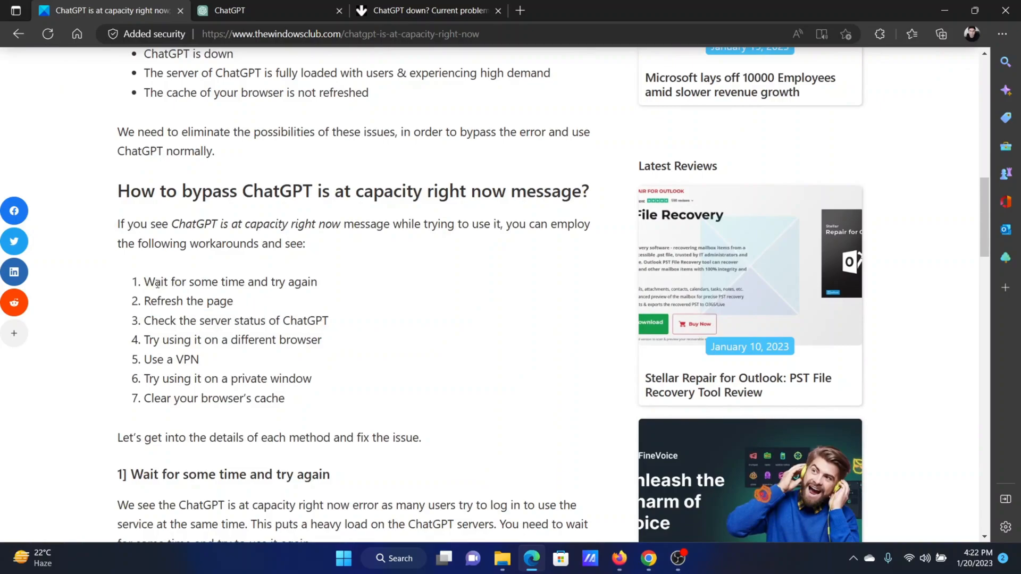
mouse_move(331, 289)
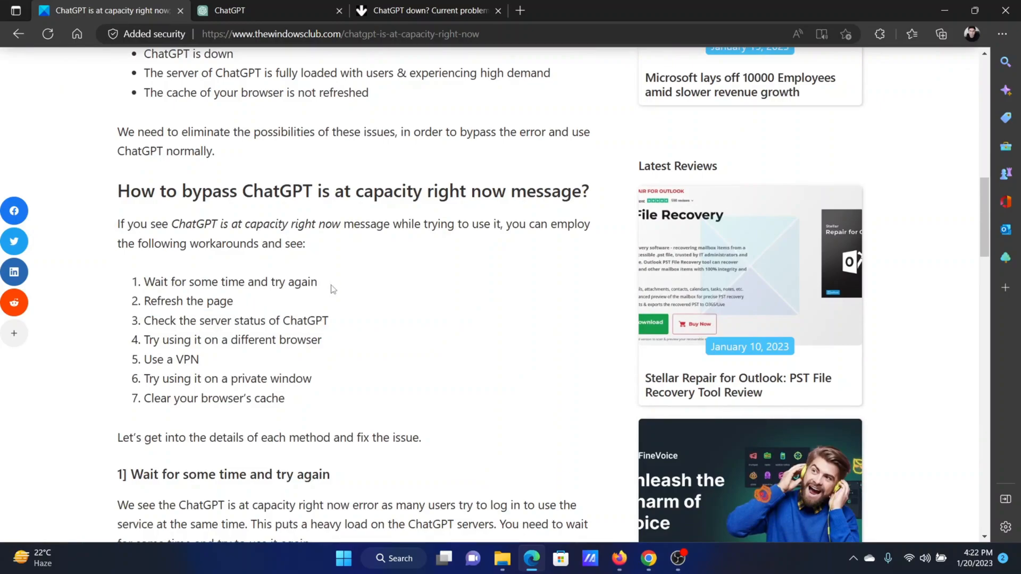
mouse_move(208, 301)
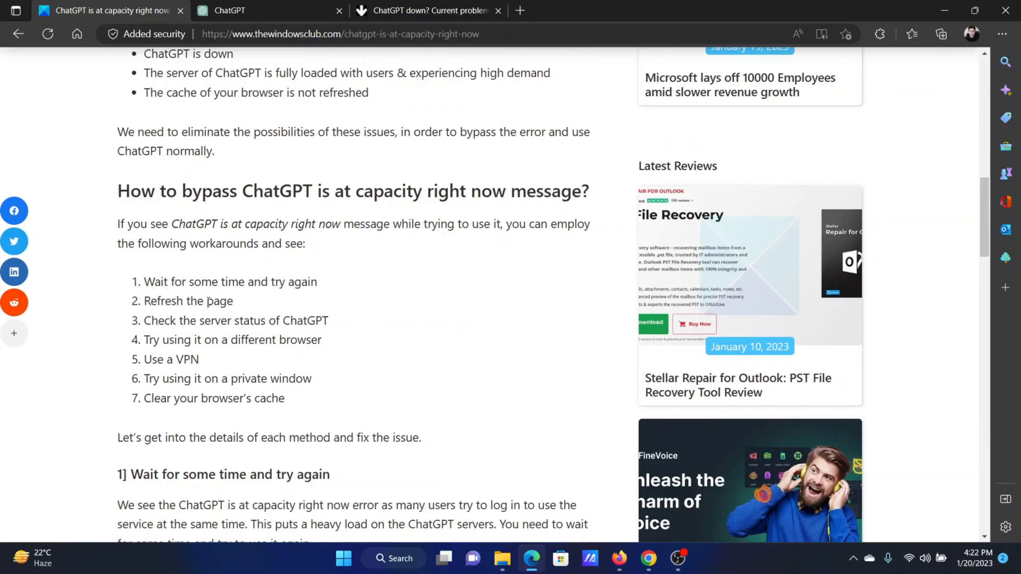
- Switch to the status-check site and scroll its ChatGPT result into view
left_click(229, 11)
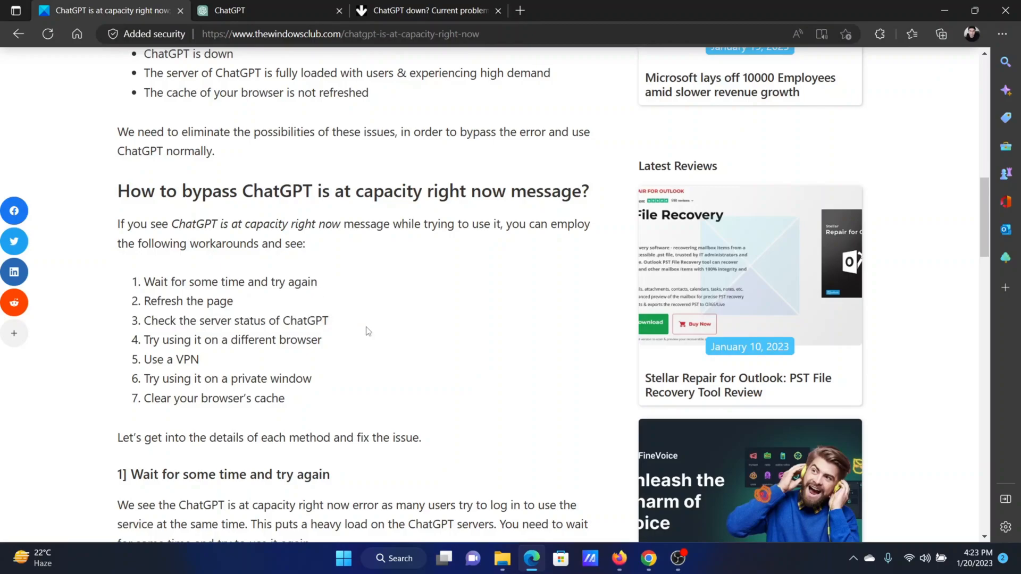
scroll("down", 3)
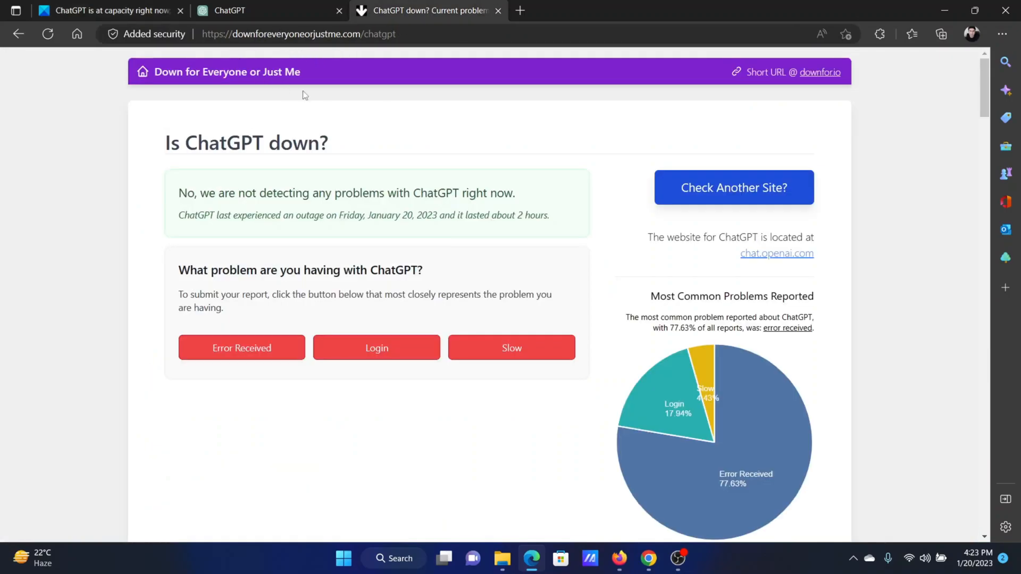
mouse_move(182, 95)
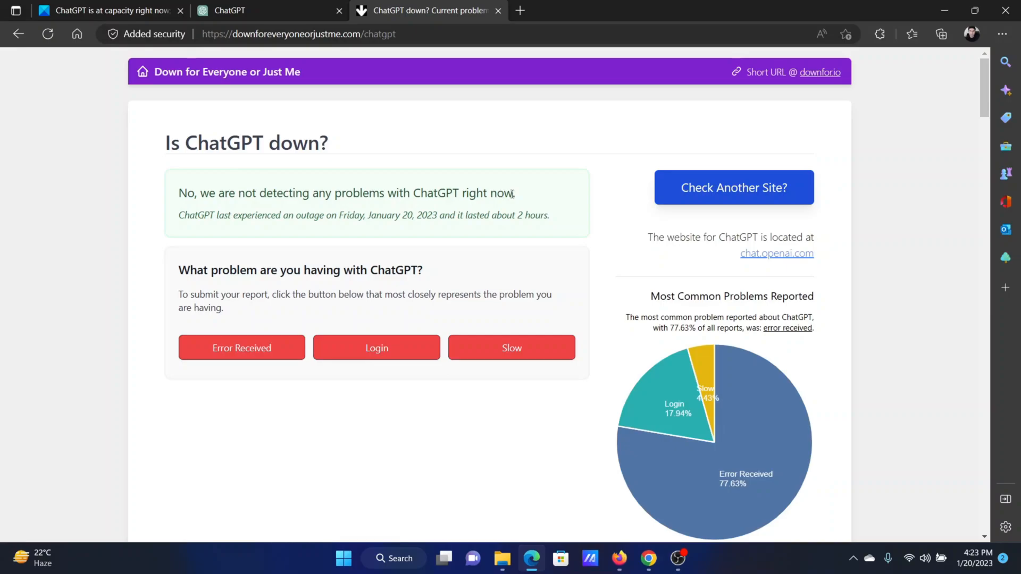
- Return to the TheWindowsClub capacity-bypass article after confirming no outage
left_click(107, 11)
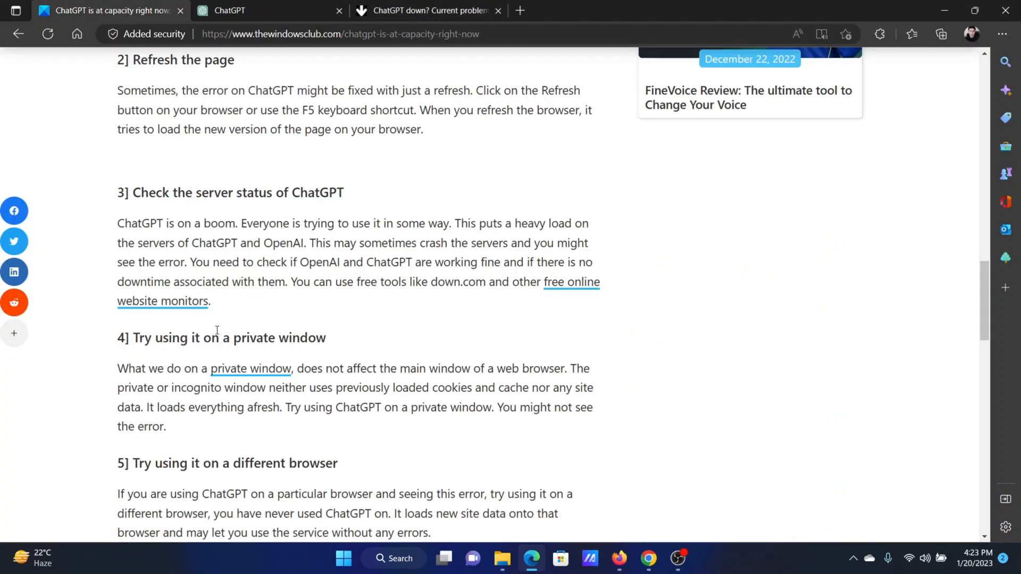
- Scroll the article down to the private-window and different-browser fixes
scroll("down", 3)
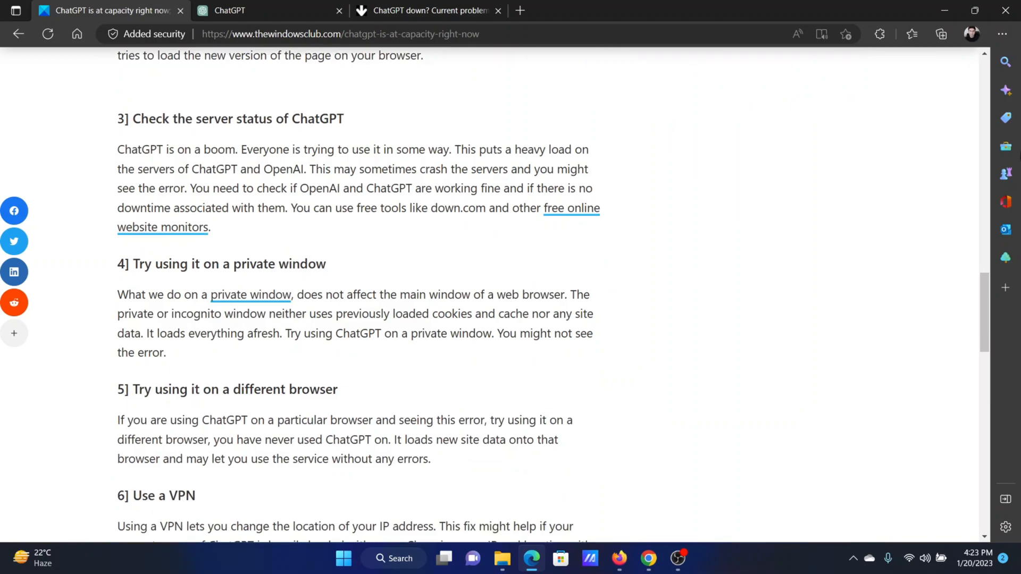
mouse_move(1003, 34)
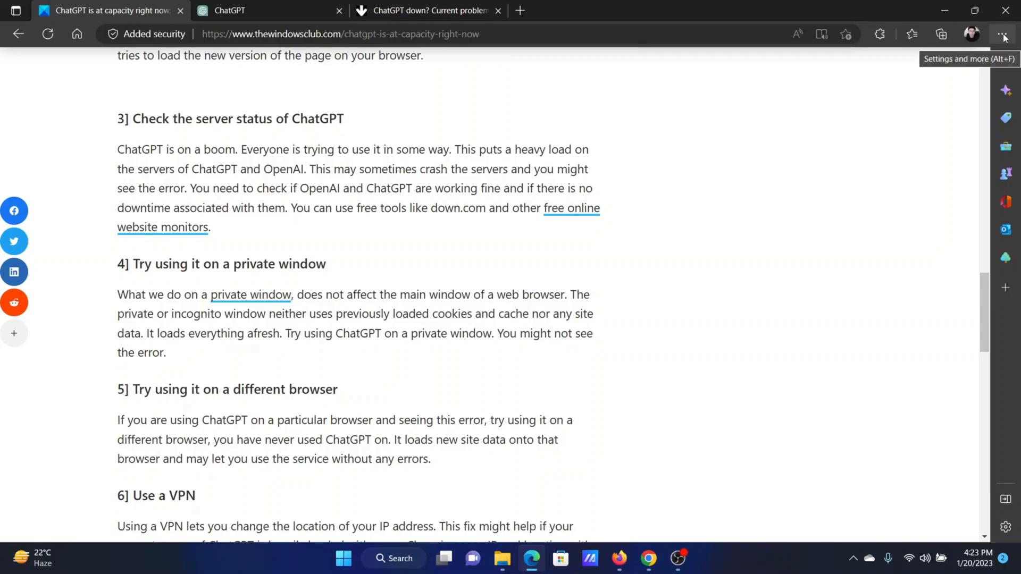
- Load ChatGPT's login address in a new InPrivate window via Paste and go
left_click(1001, 34)
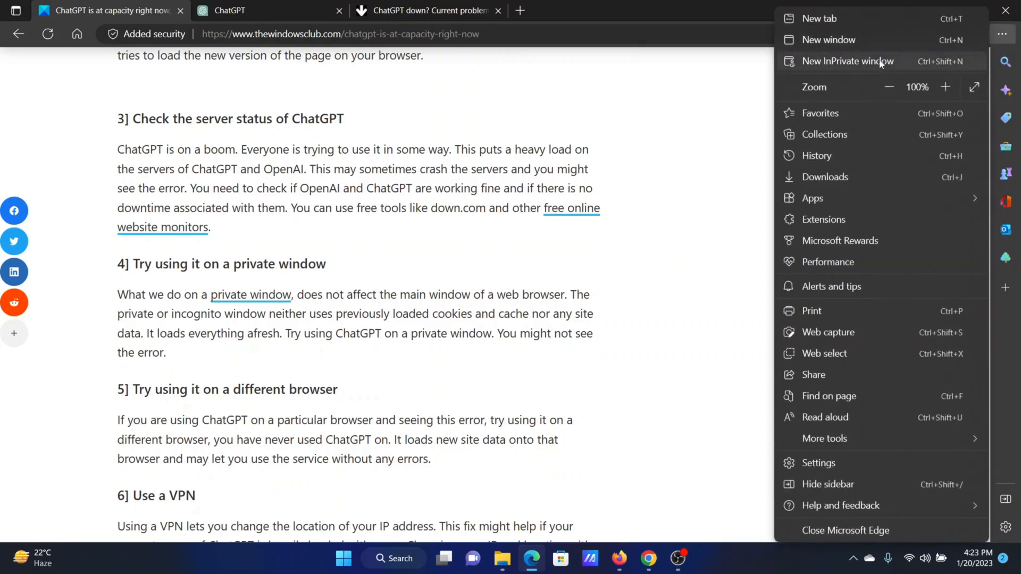
left_click(847, 61)
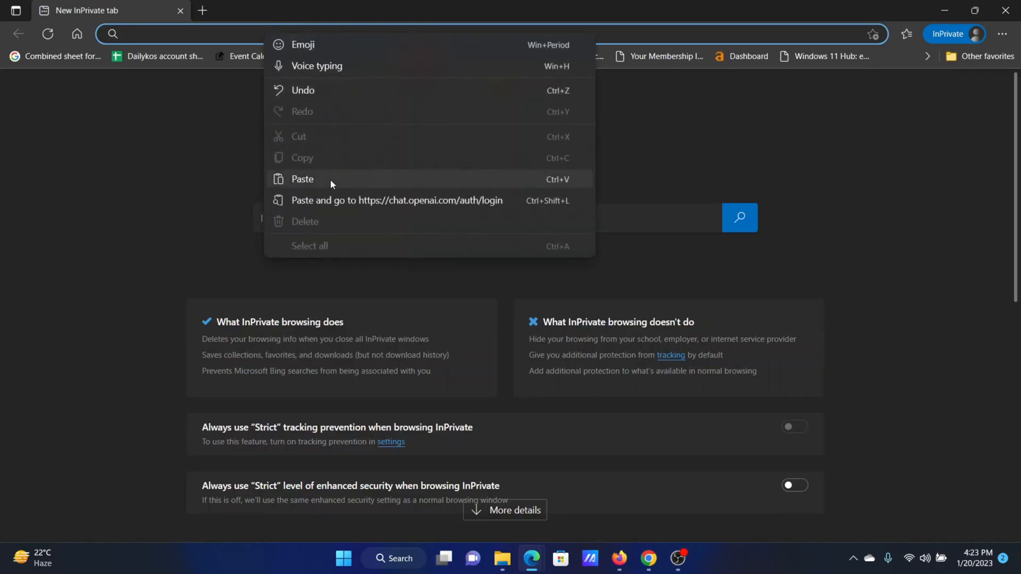
left_click(395, 200)
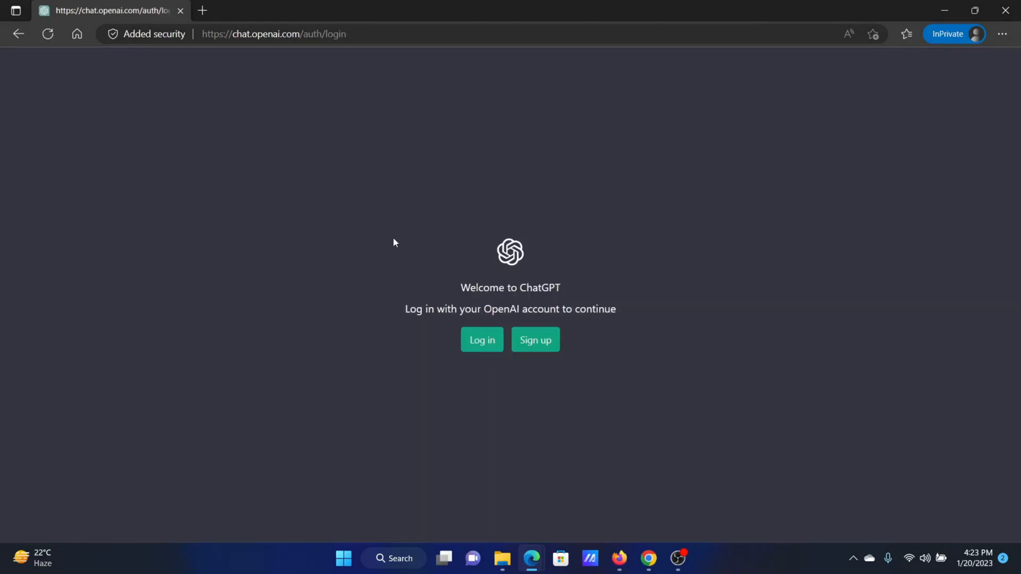
mouse_move(493, 372)
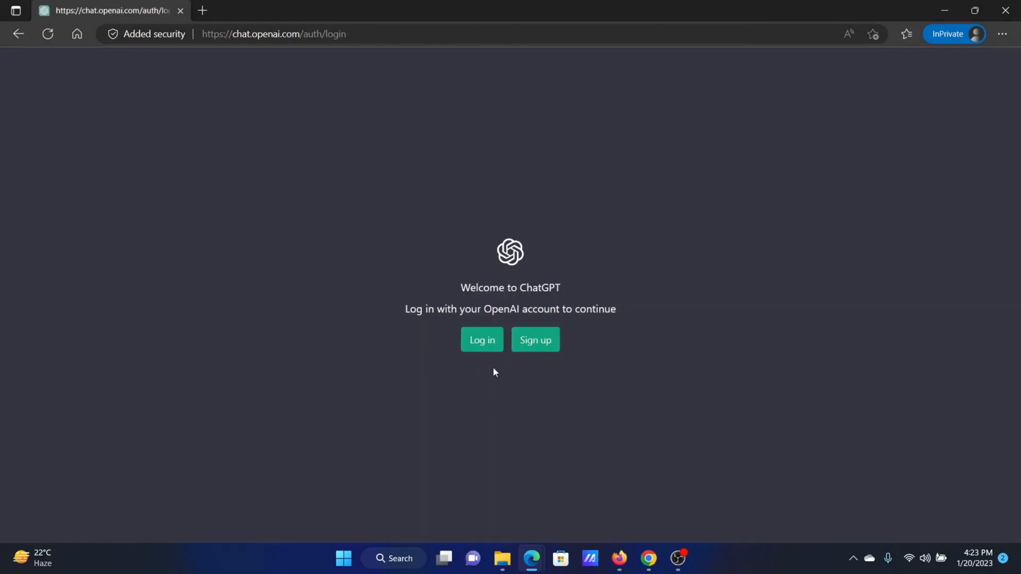
mouse_move(510, 368)
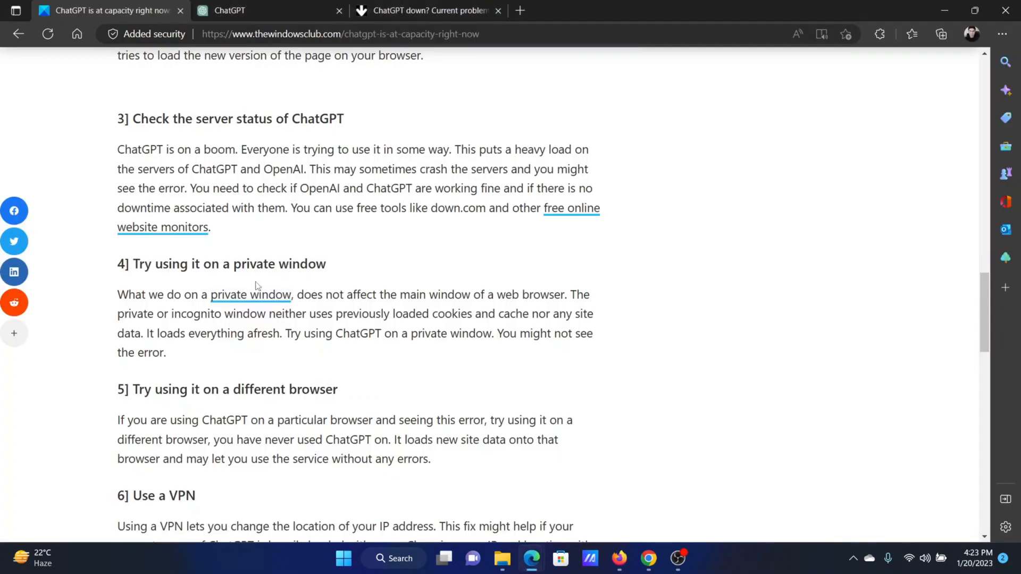
- Scroll to method 7 'Clear your browser's cache' and bring up Edge's Settings and more menu
scroll("down", 3)
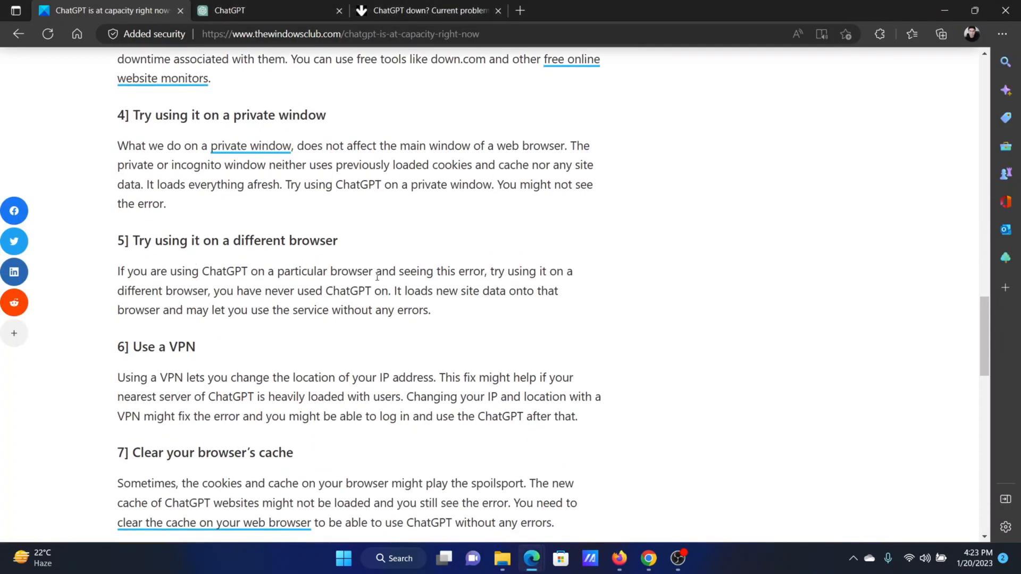
left_click(648, 558)
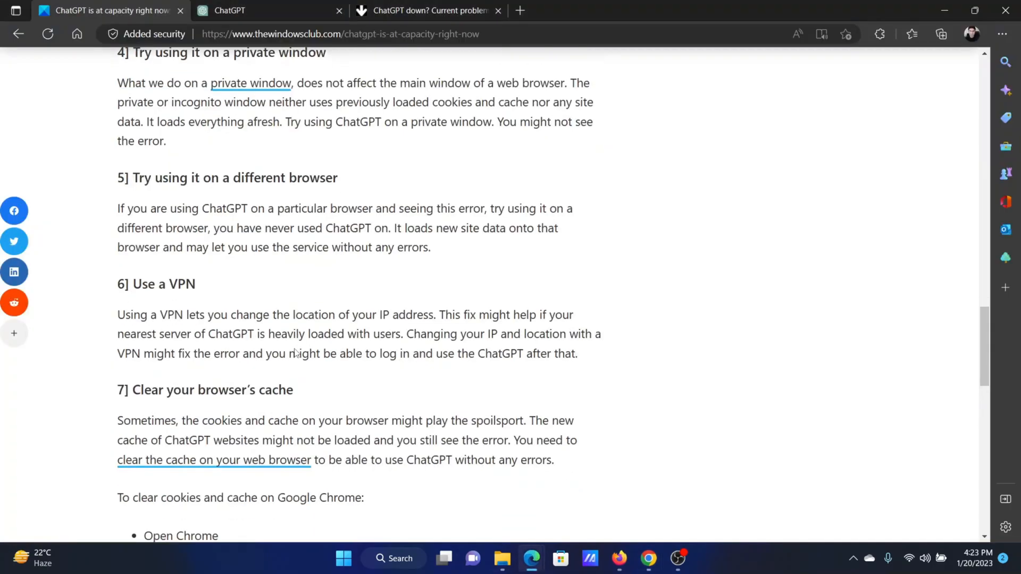
scroll("down", 3)
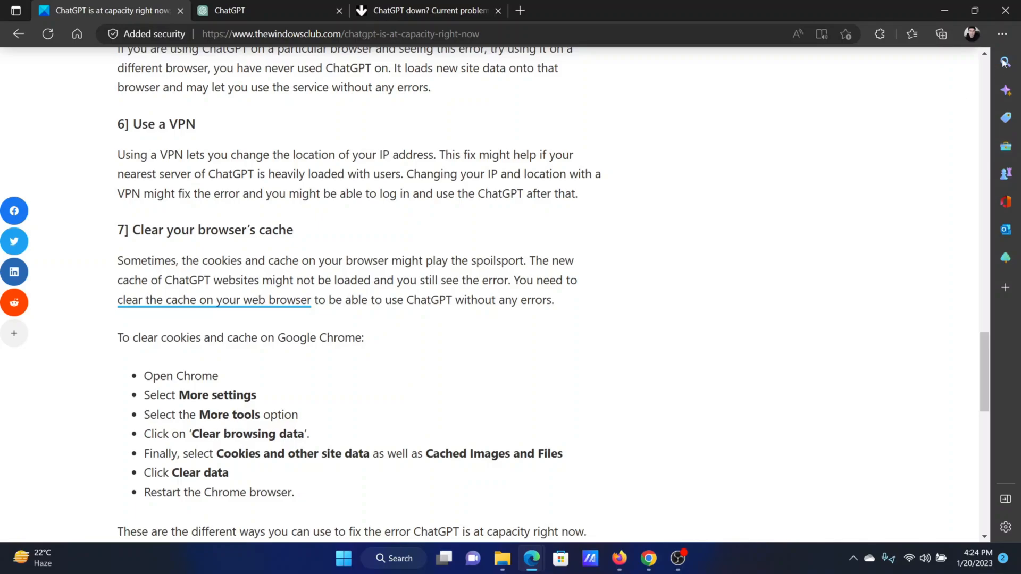
left_click(1002, 34)
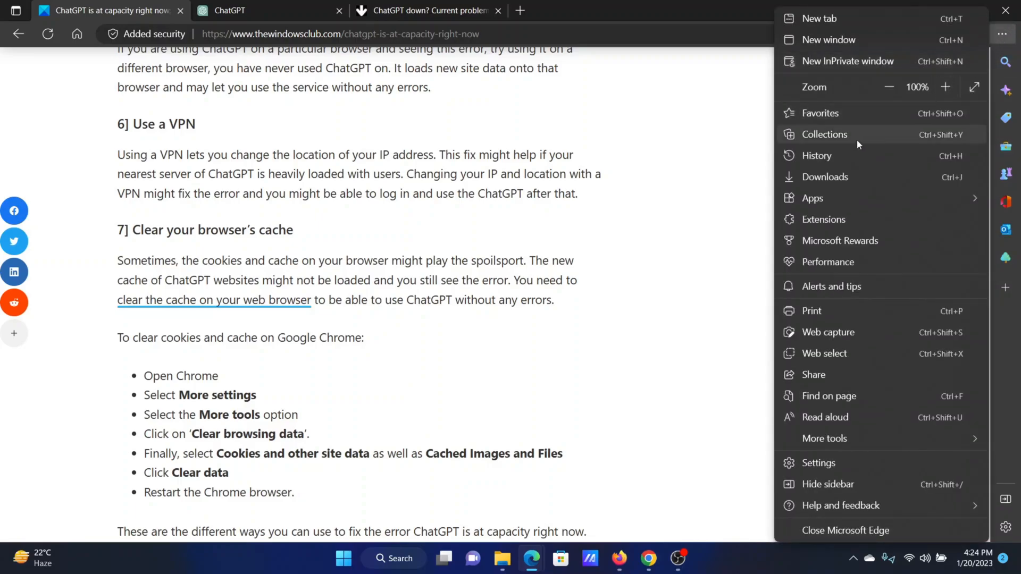
- From History, clear browsing history, cookies and cached files with Time range All time
left_click(817, 156)
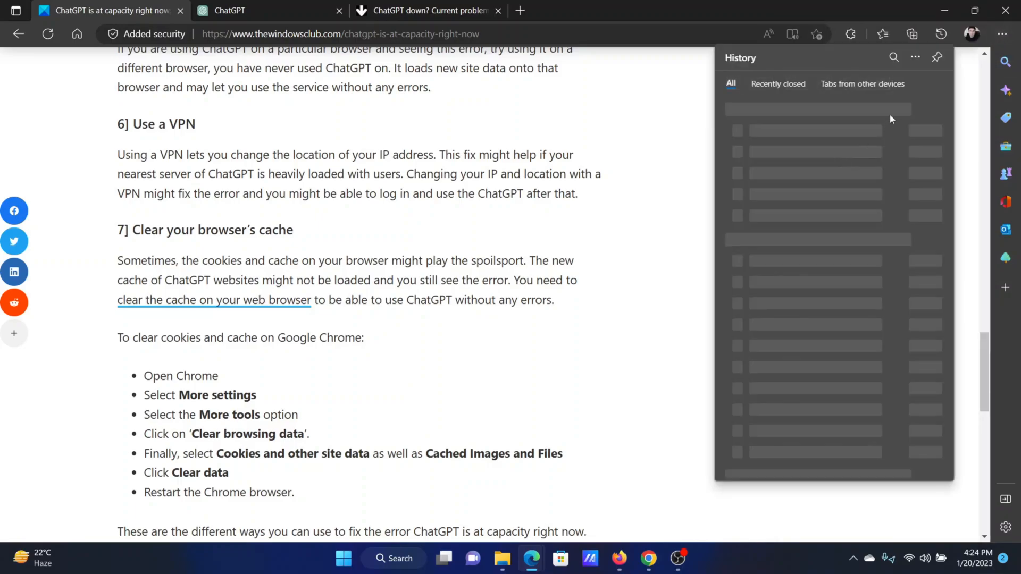
left_click(915, 57)
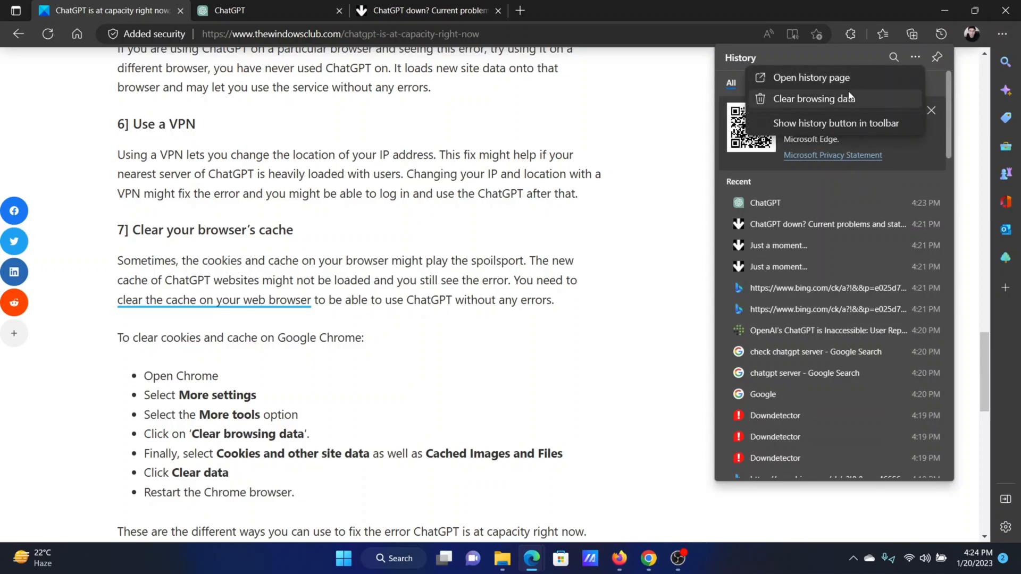
left_click(812, 98)
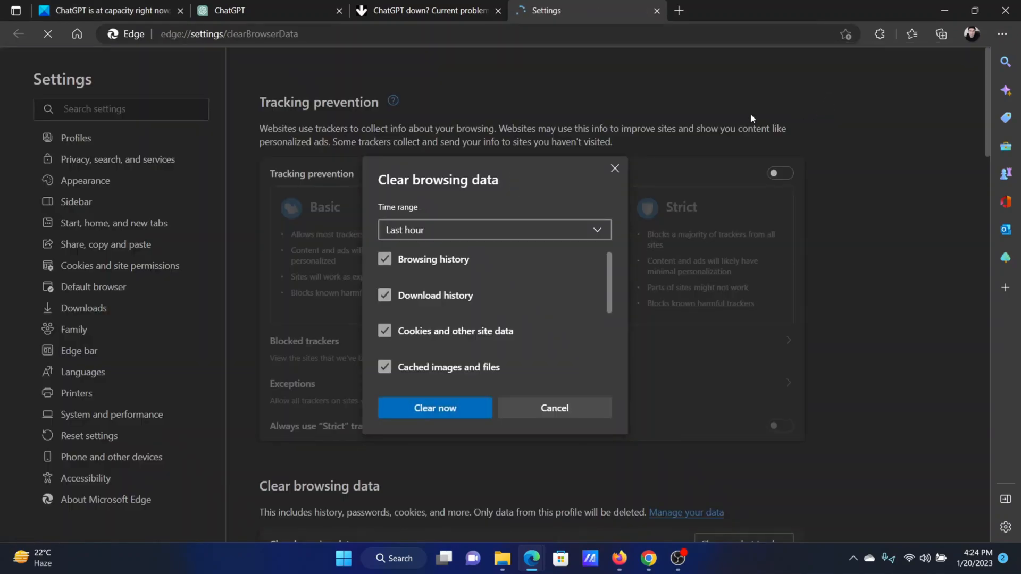
left_click(493, 229)
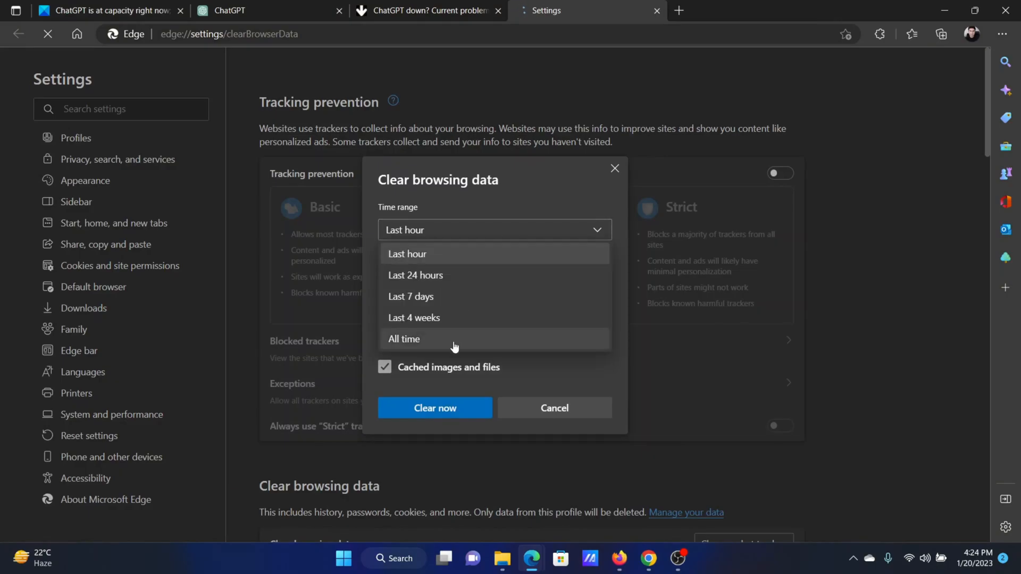
mouse_move(472, 352)
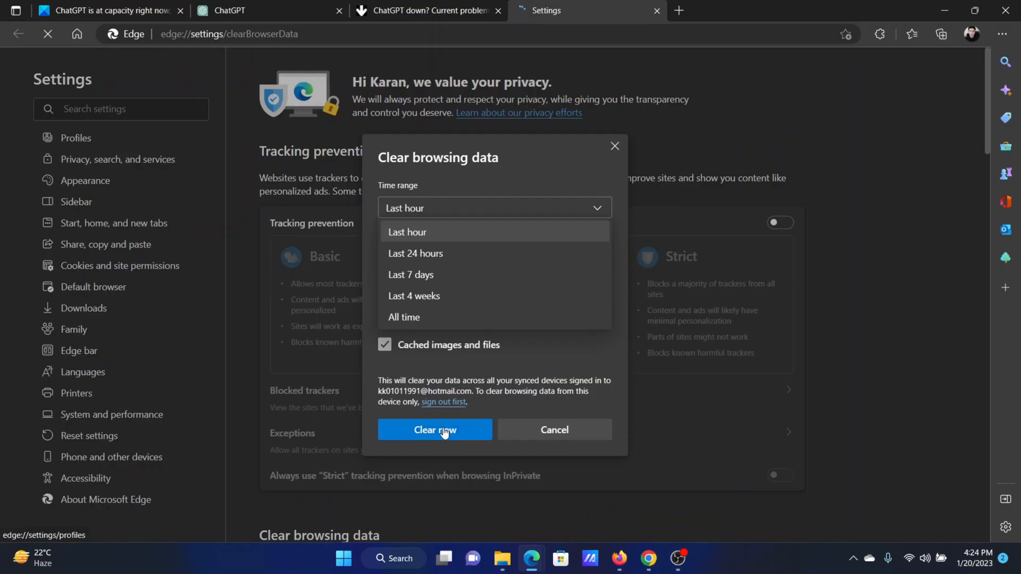
left_click(433, 430)
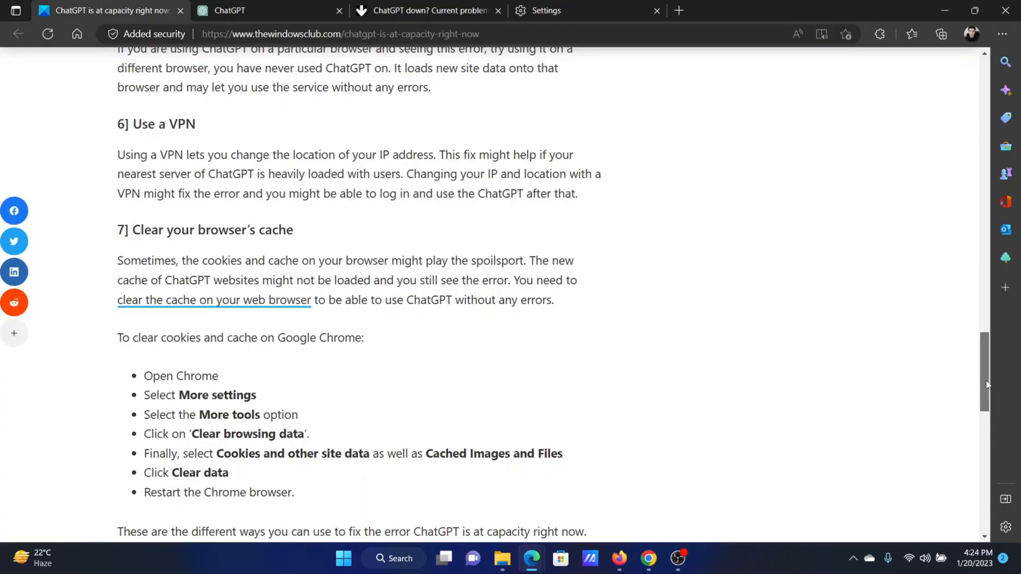
- Scroll back up to the article's title and introduction
scroll("up", 3)
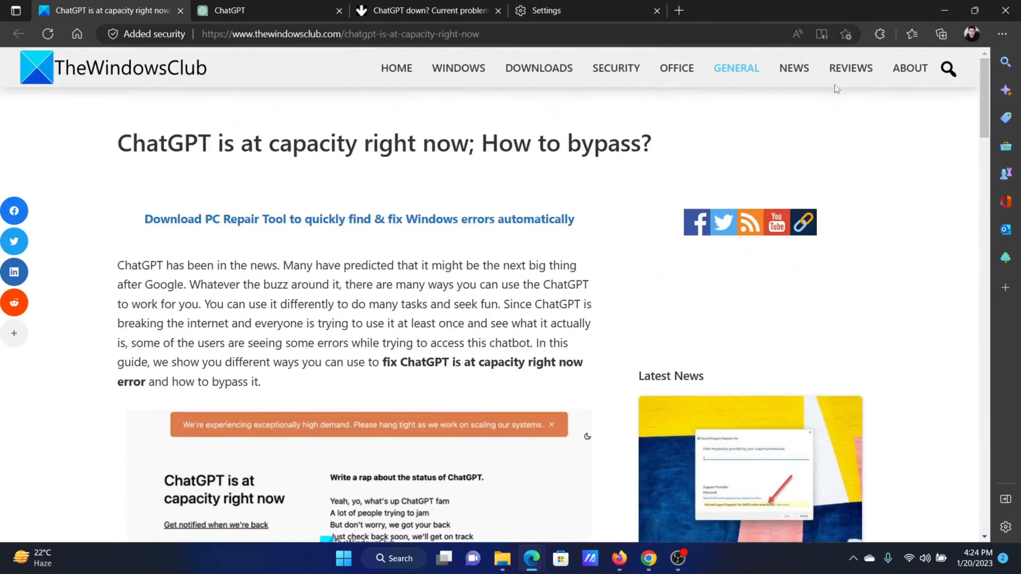
mouse_move(447, 110)
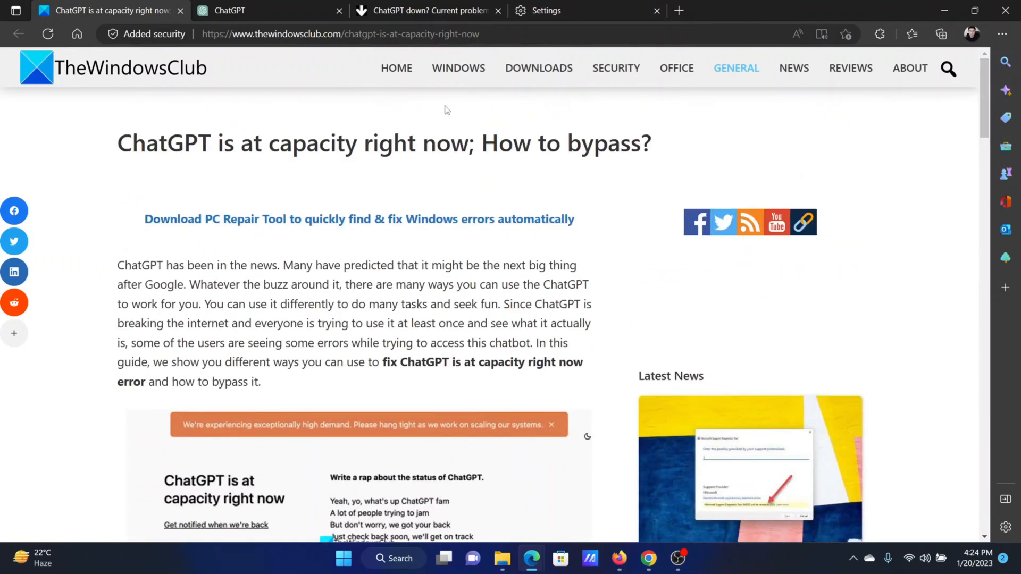